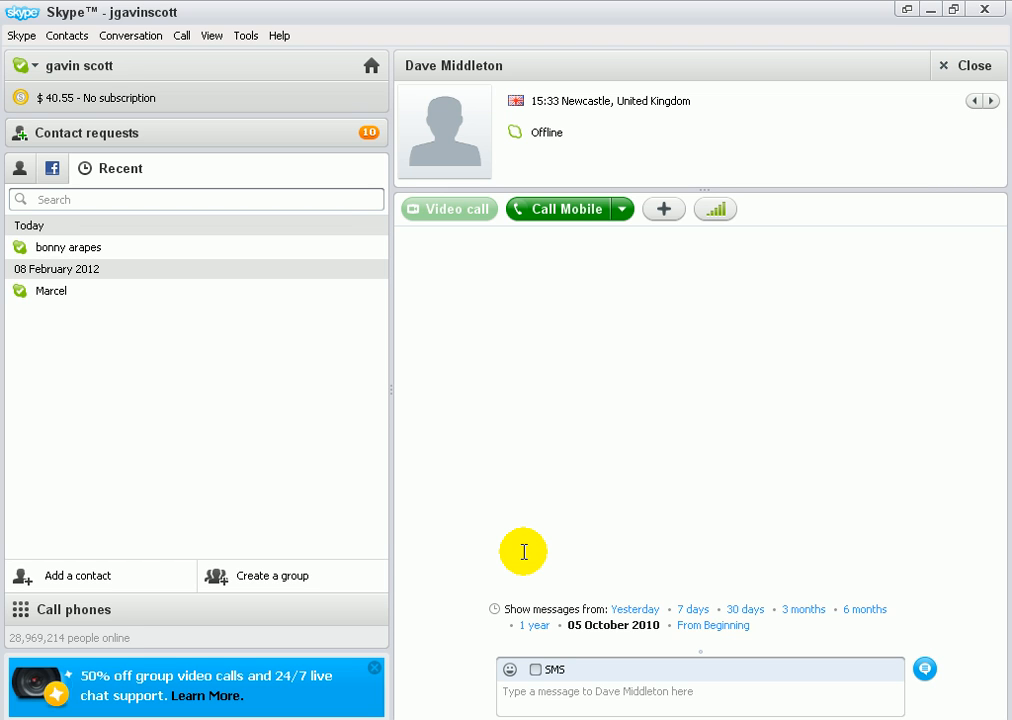
mouse_move(484, 404)
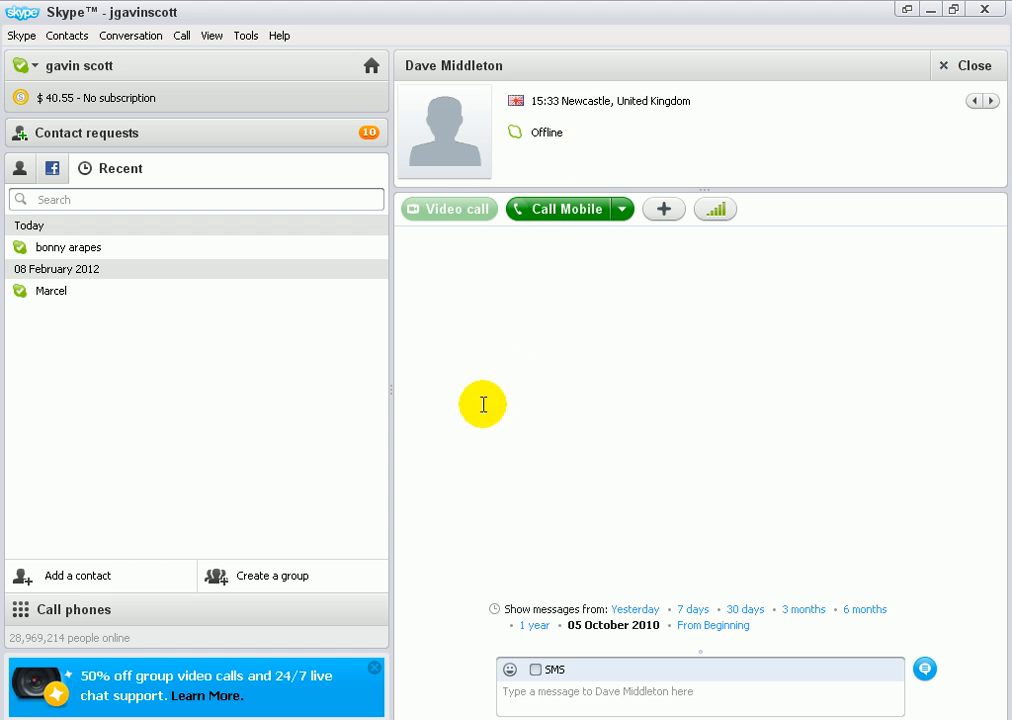
mouse_move(78, 20)
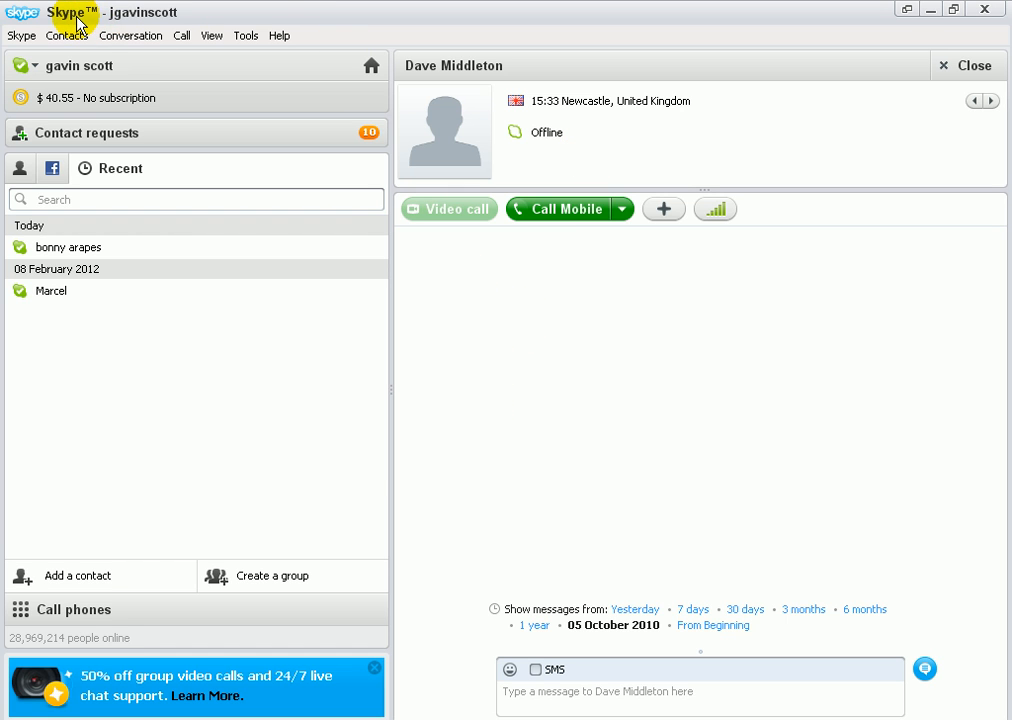
mouse_move(148, 126)
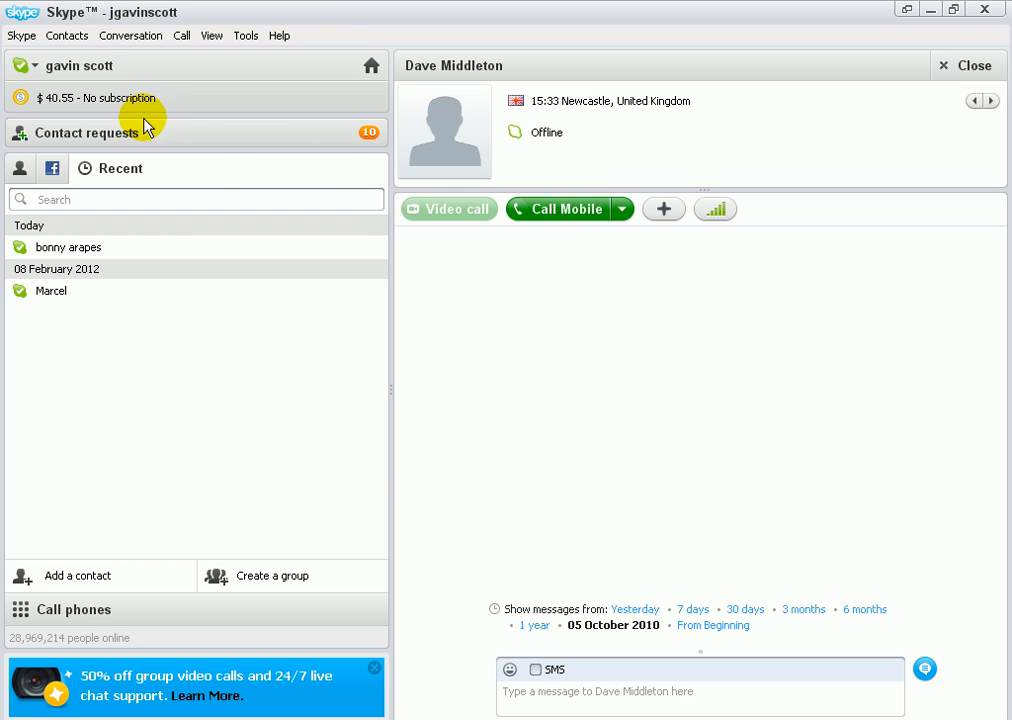
mouse_move(164, 76)
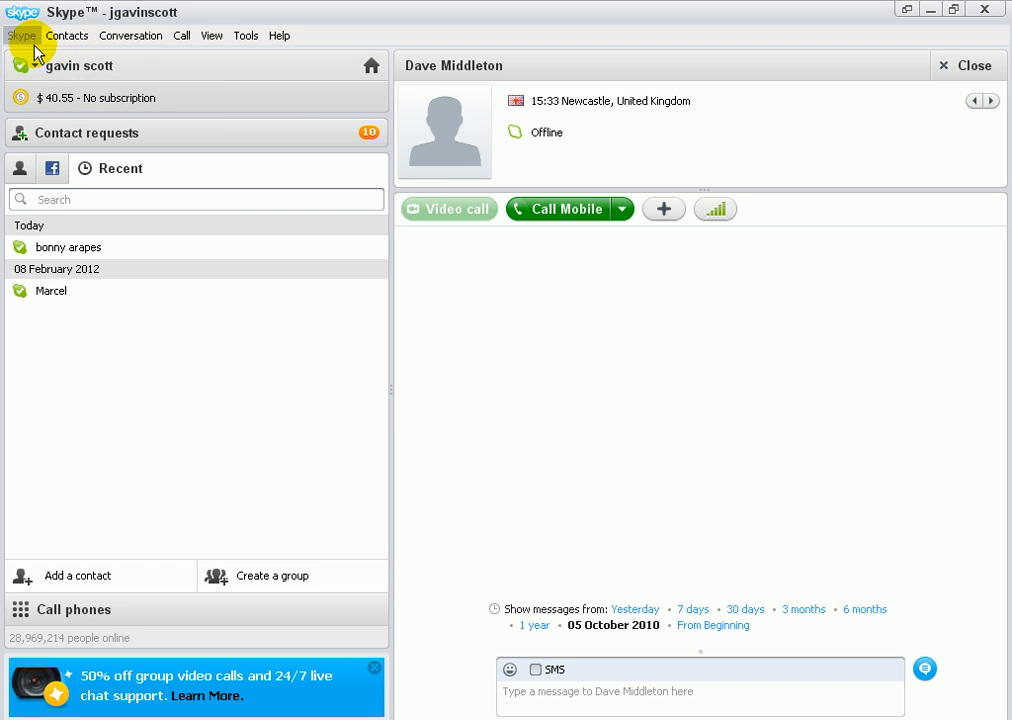
Browse the Skype, Contacts, Call, Contacts again and Tools menus in turn
click(22, 36)
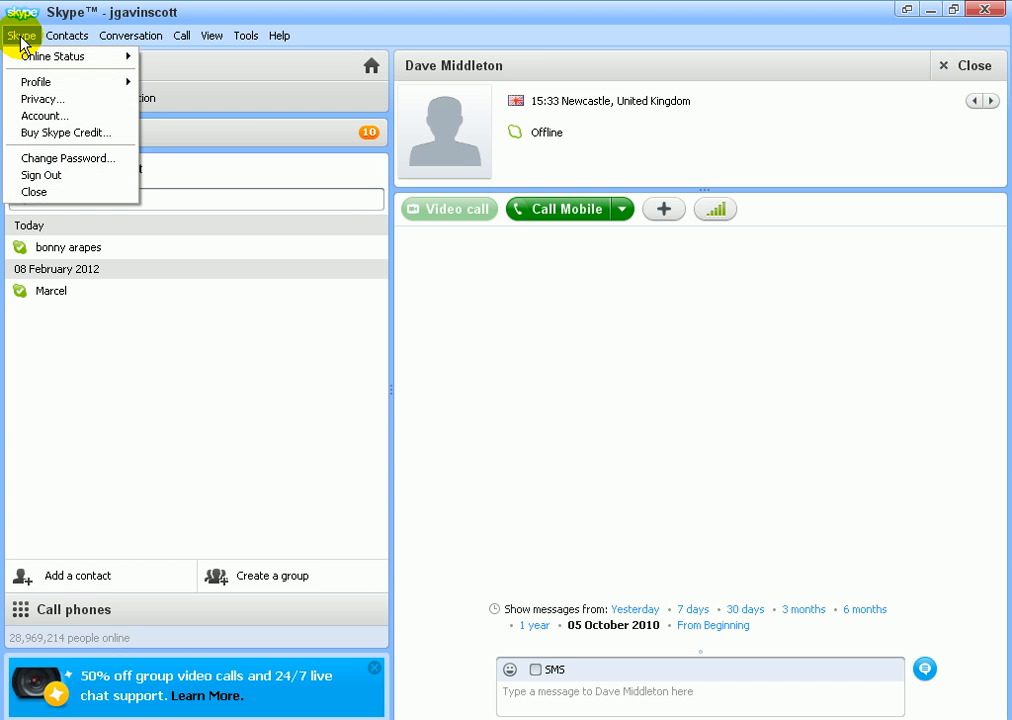
click(68, 36)
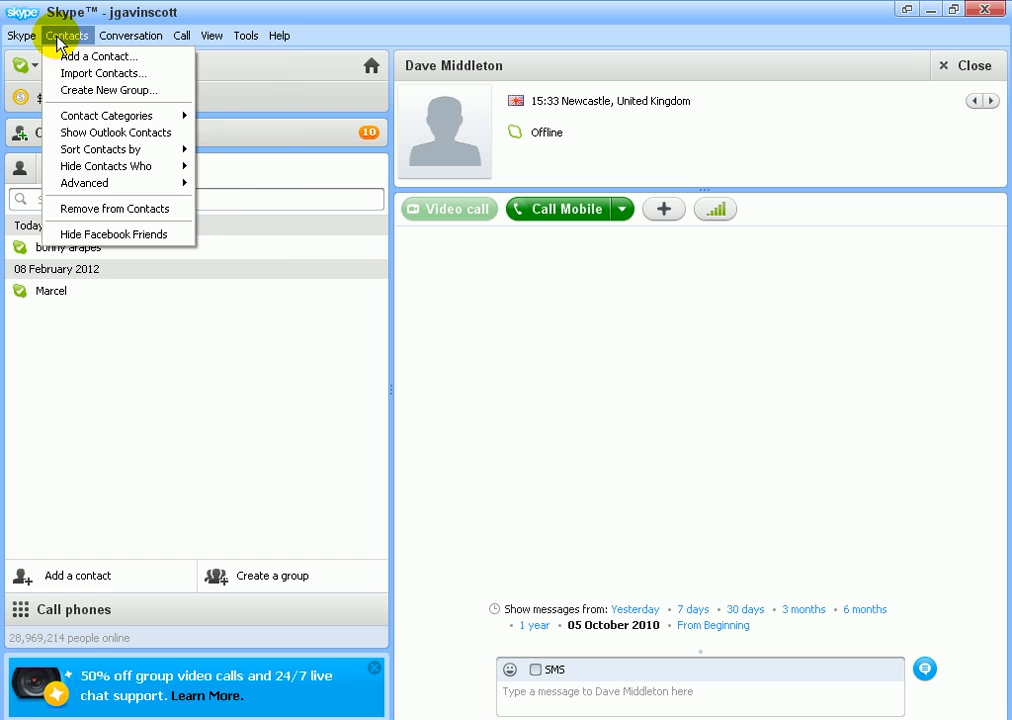
click(182, 36)
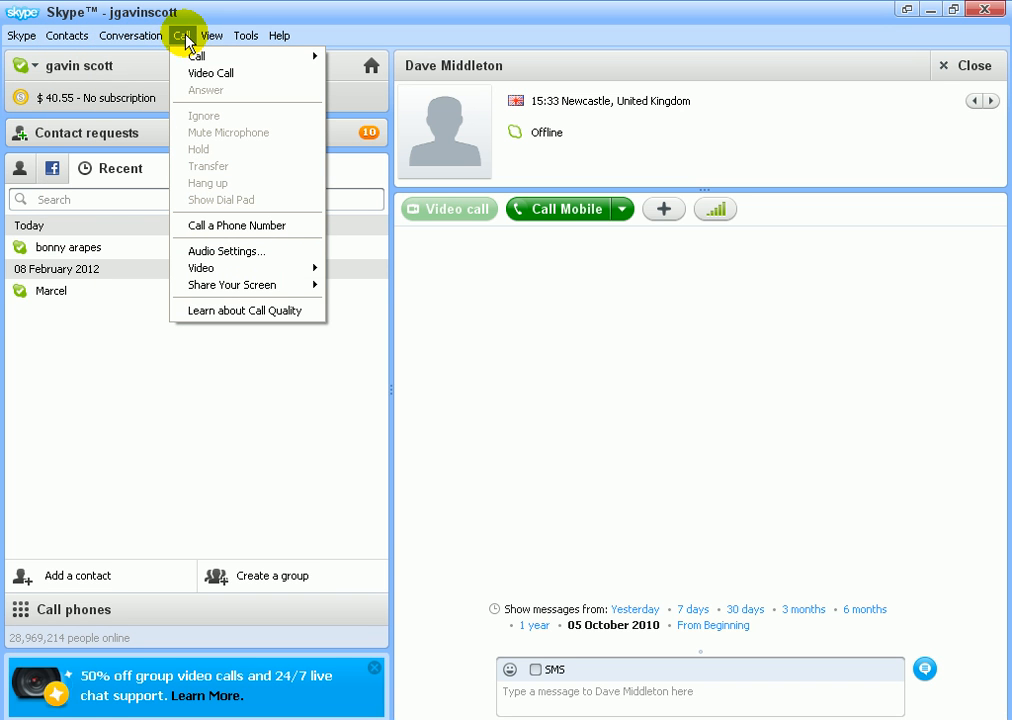
click(68, 36)
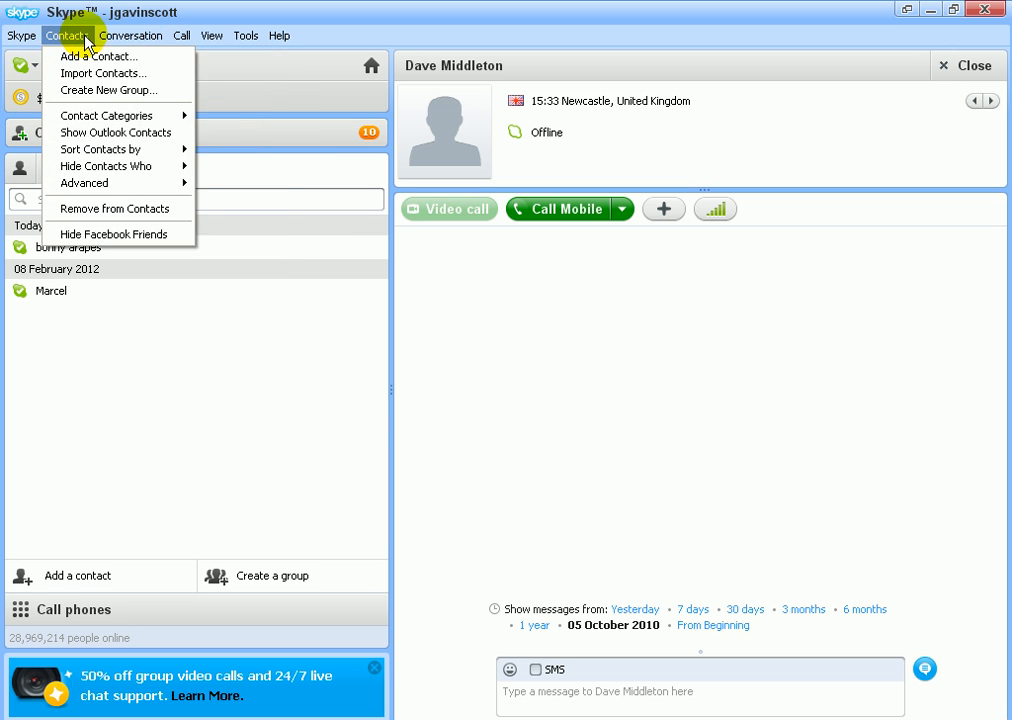
click(244, 36)
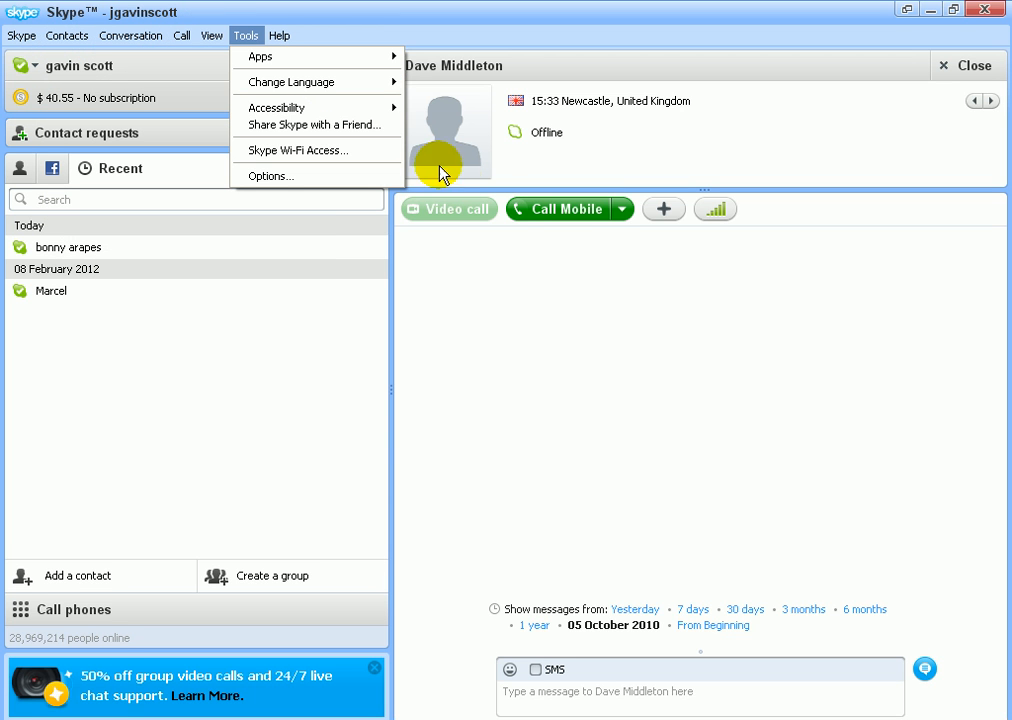
mouse_move(448, 210)
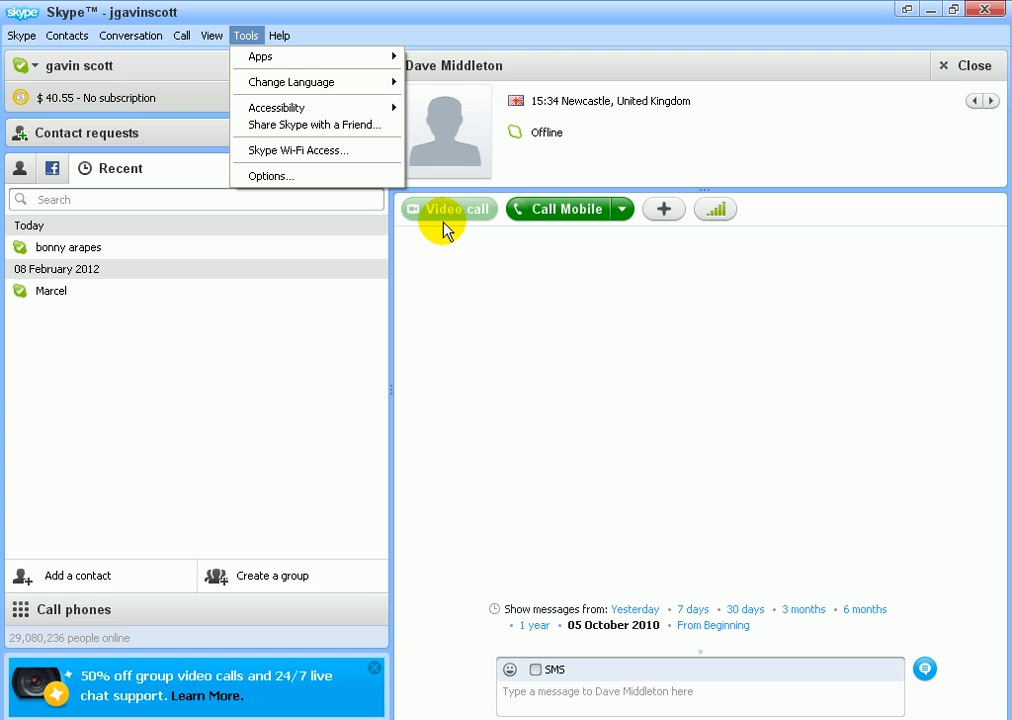
Browse the View and Conversation menus, then leave the Call menu open showing calling options
click(212, 36)
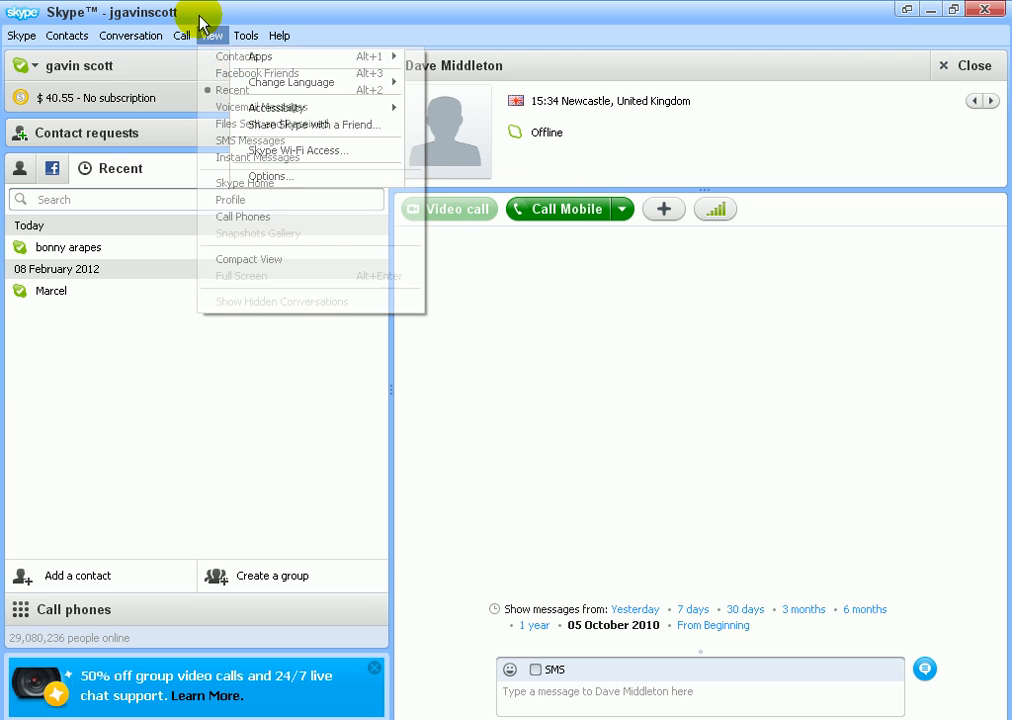
click(132, 36)
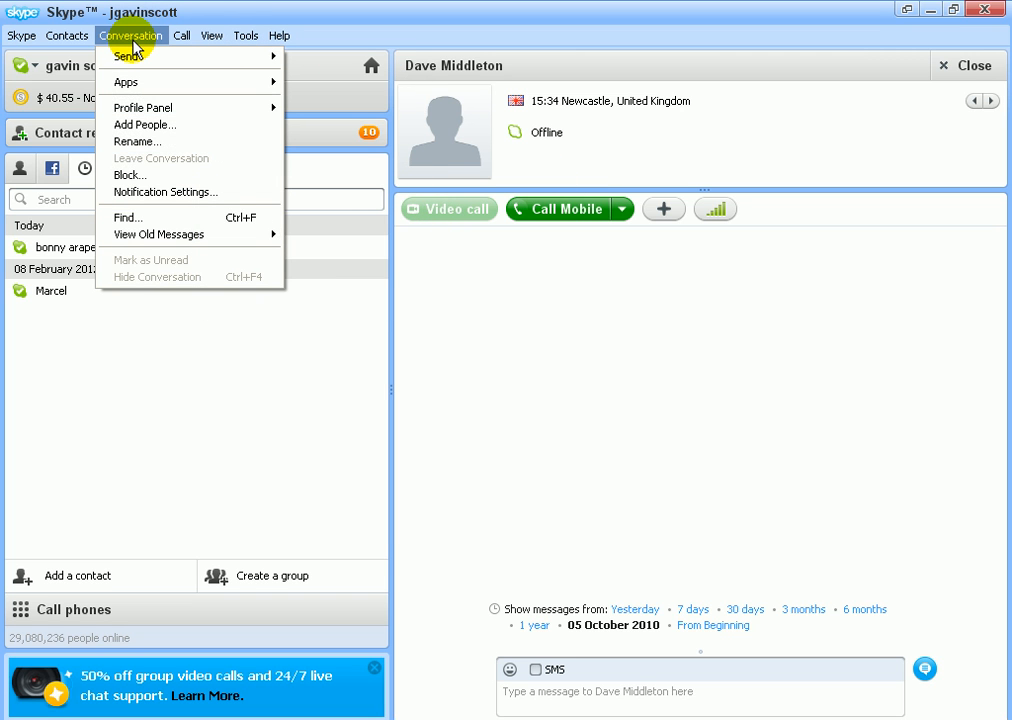
click(180, 36)
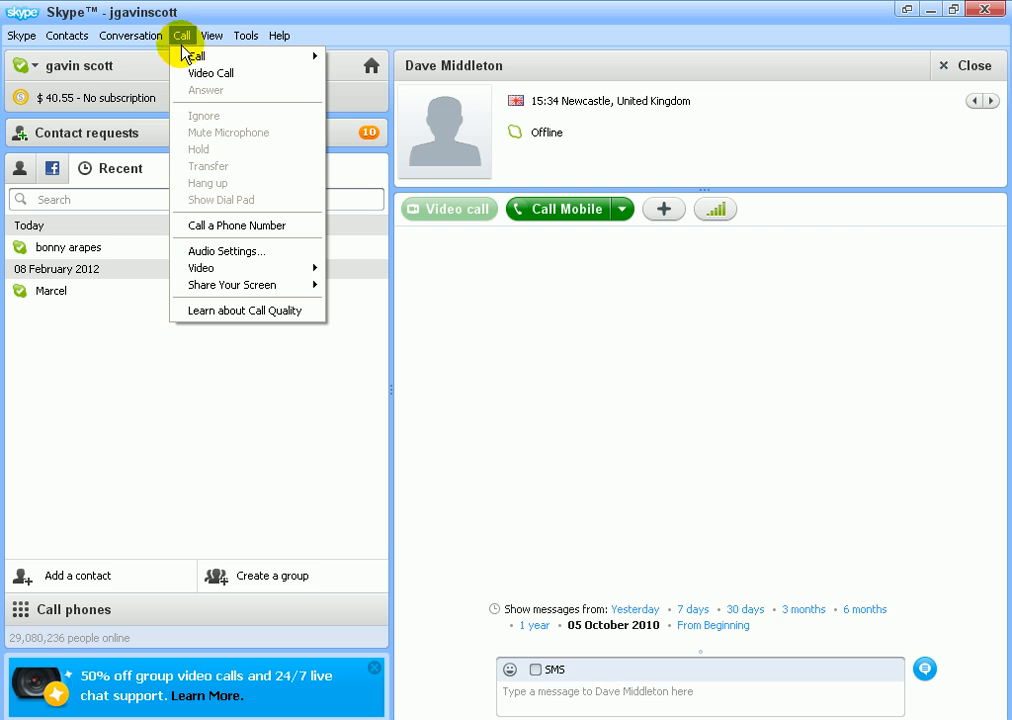
mouse_move(232, 284)
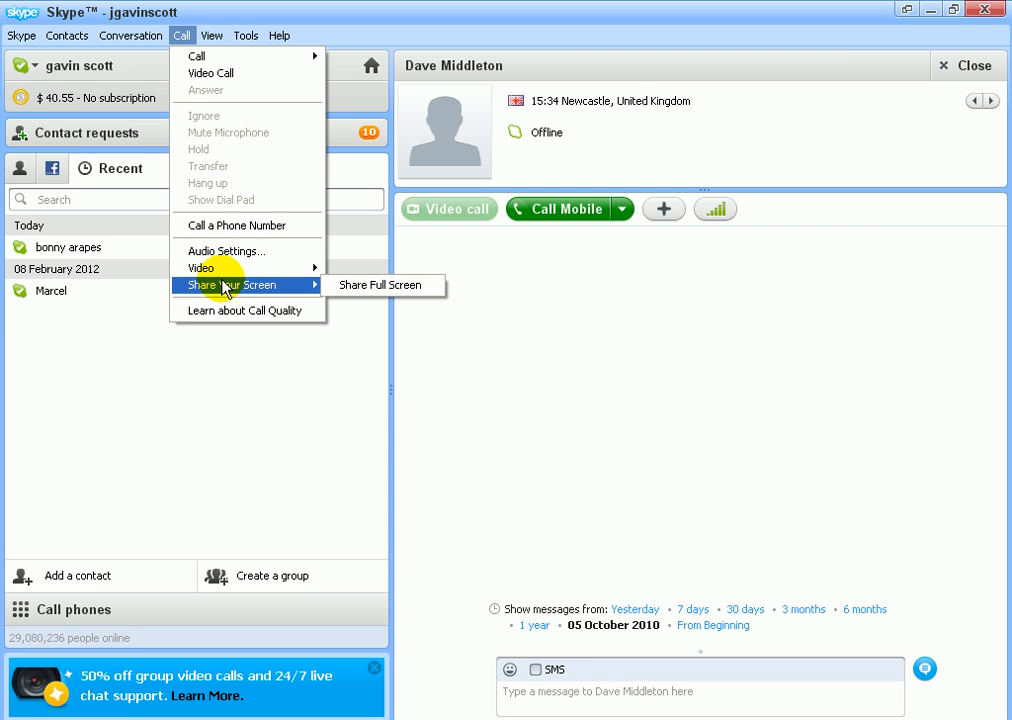